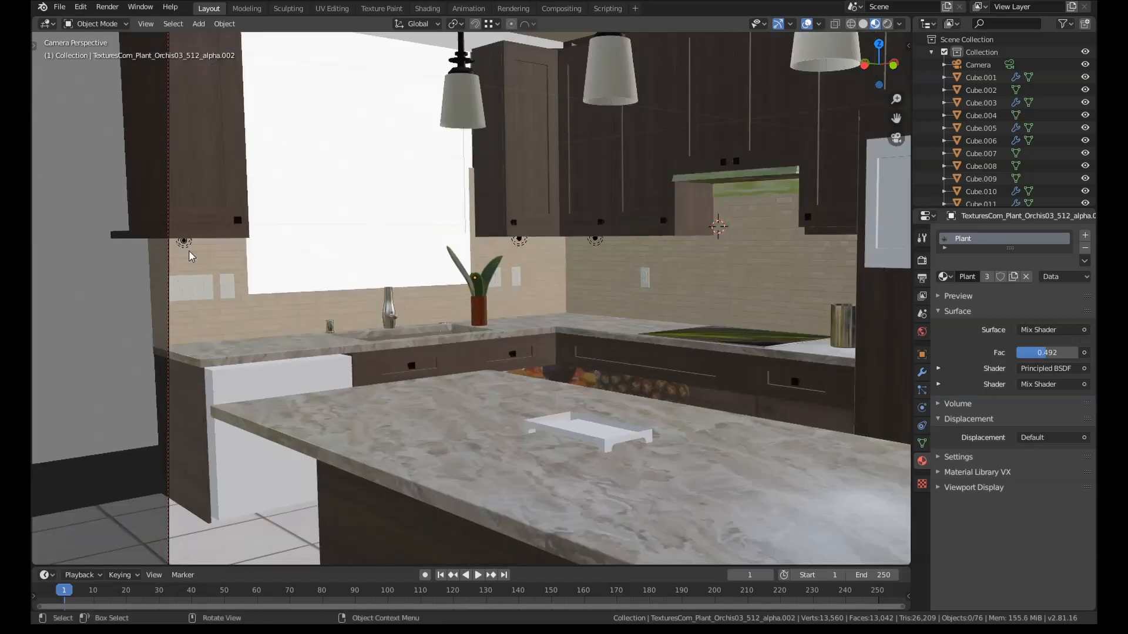
mouse_move(629, 243)
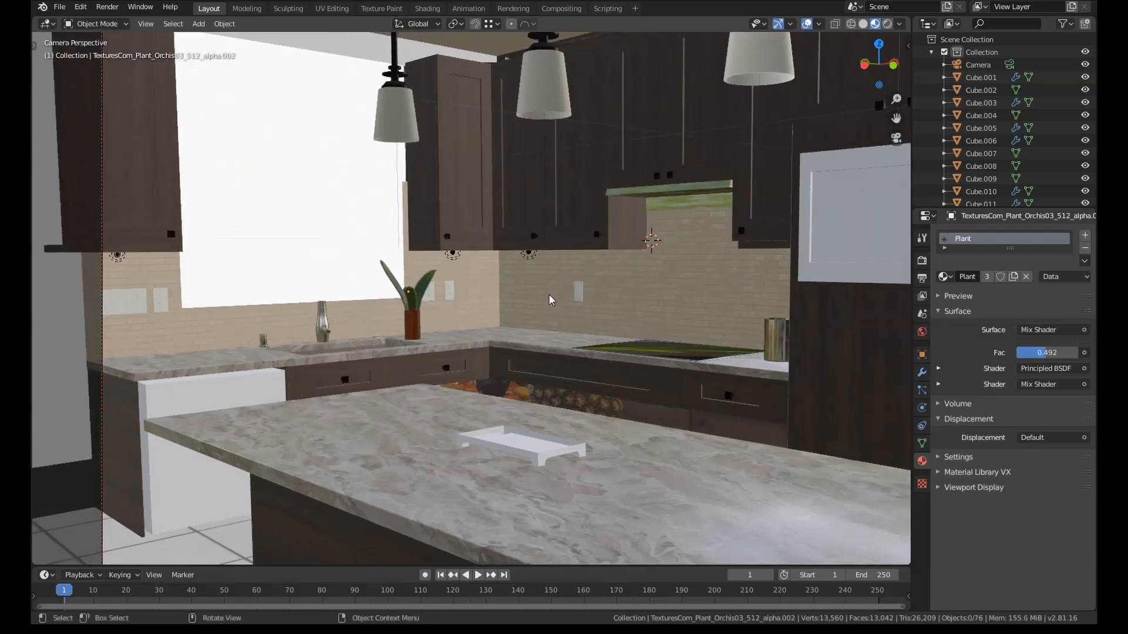
mouse_move(453, 263)
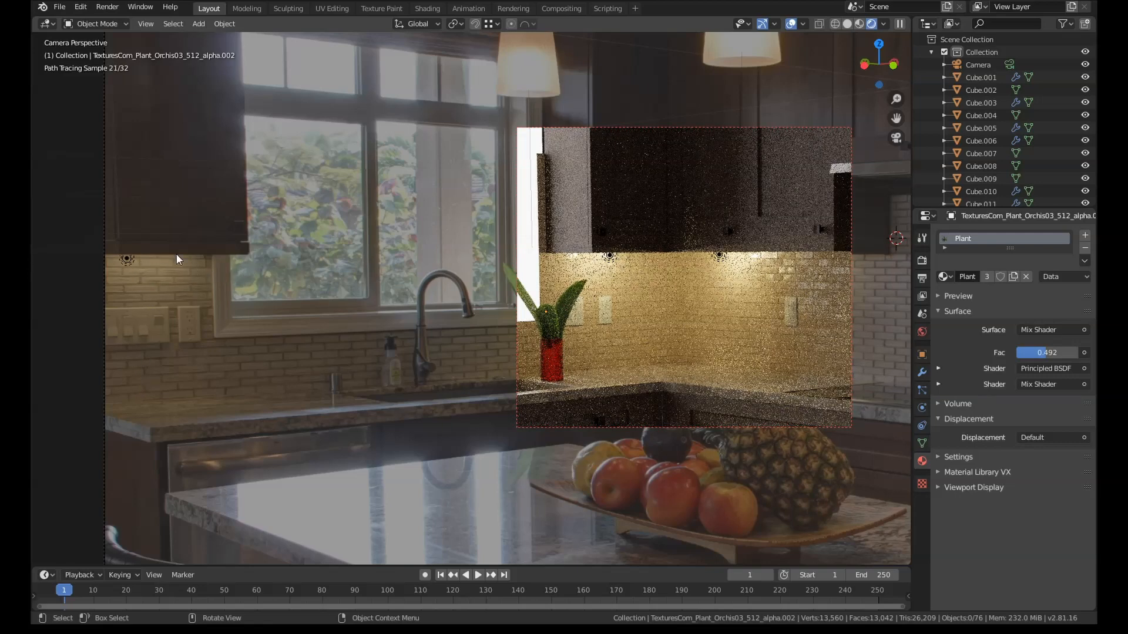
mouse_move(640, 282)
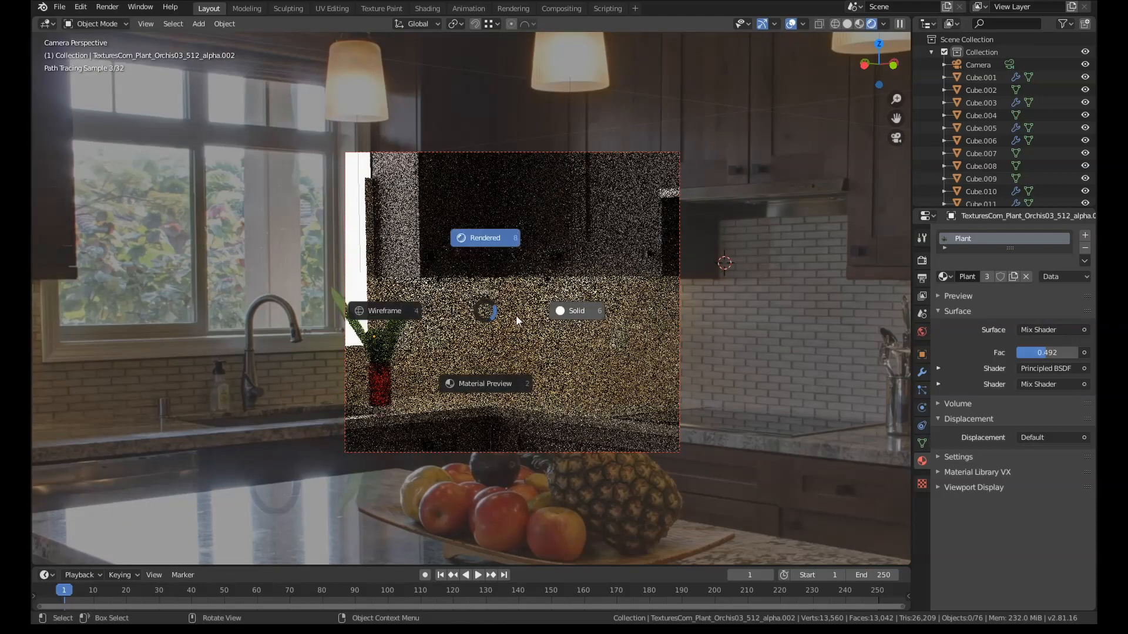
- Switch the viewport to solid shading to view the under-cabinet point light
left_click(576, 311)
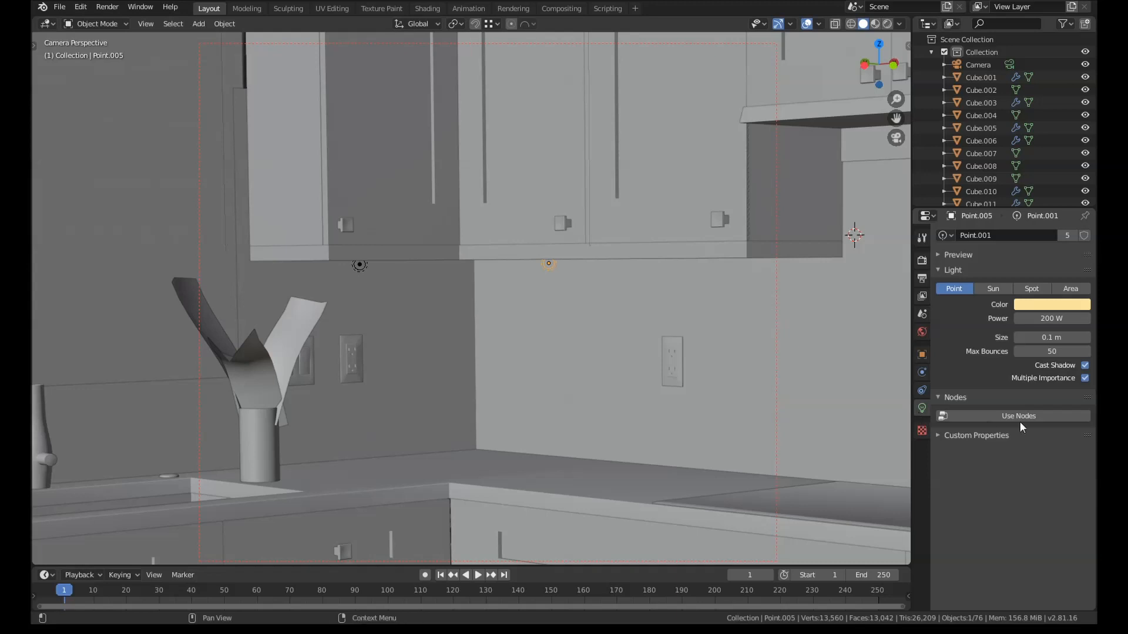
- Enable nodes on the under-cabinet point light and move to the Shading workspace
left_click(1019, 416)
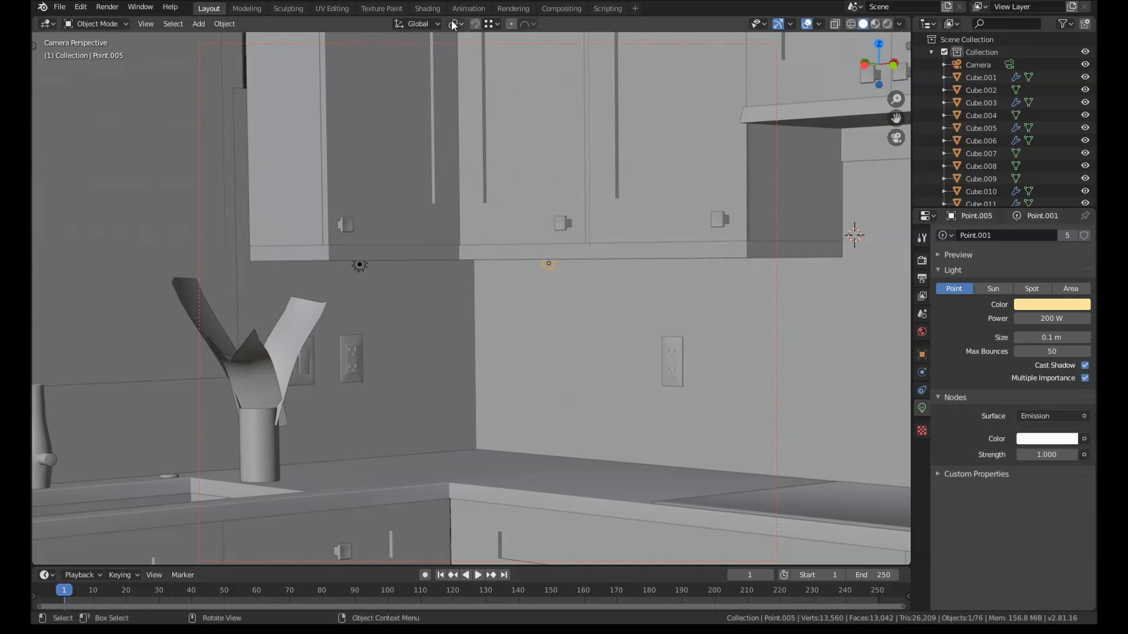
left_click(427, 7)
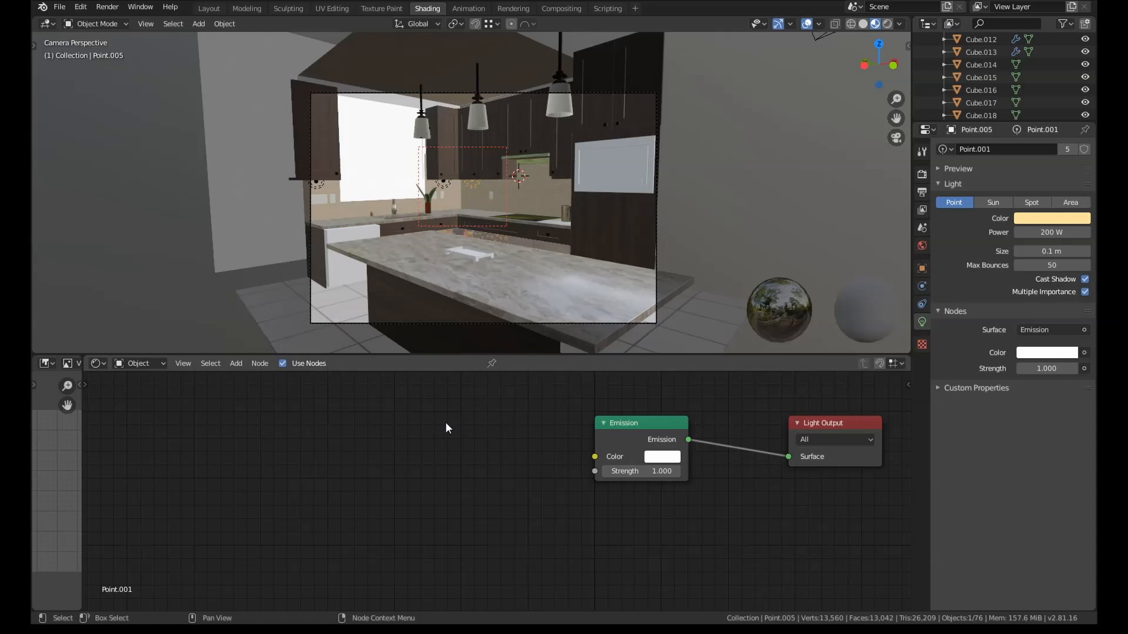
- Add an IES Texture node driving the Emission Strength
left_click(235, 363)
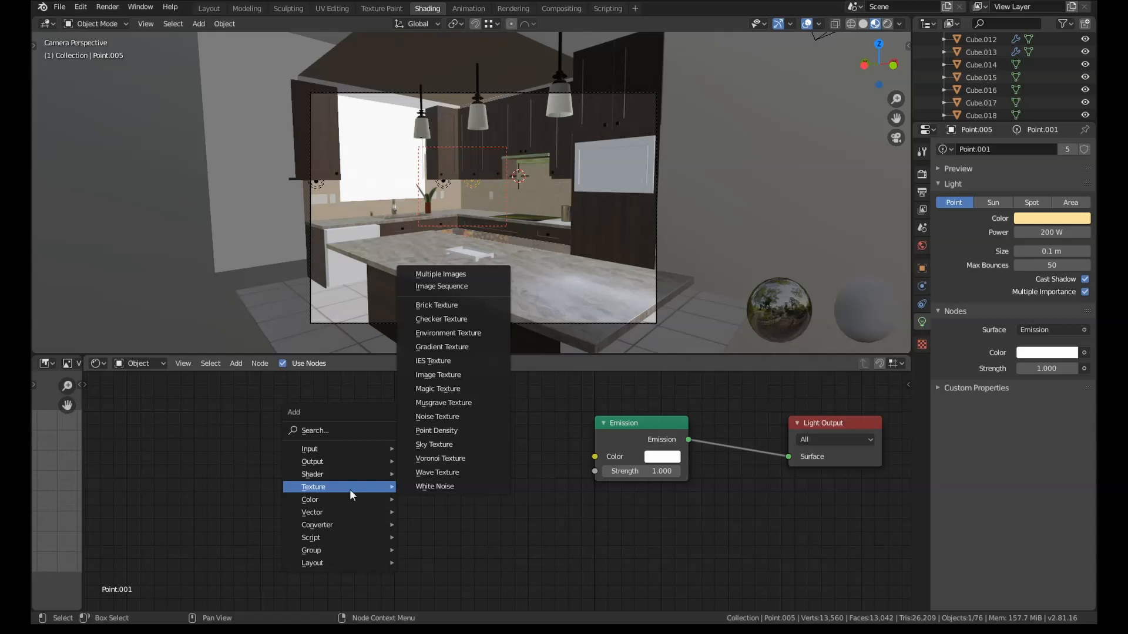
mouse_move(433, 360)
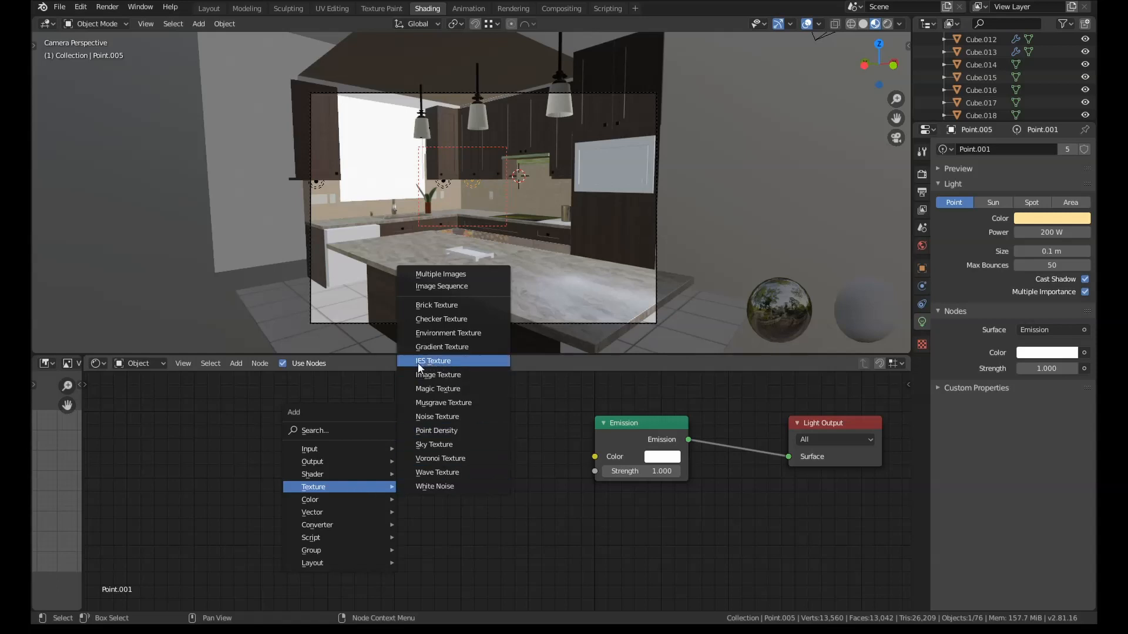
left_click(433, 360)
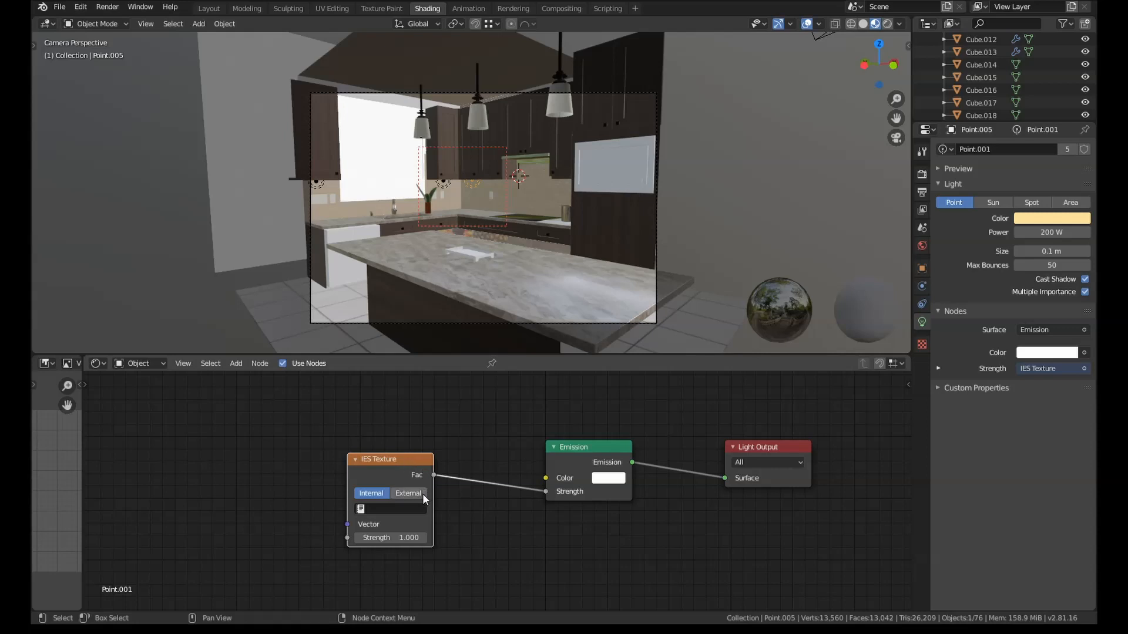
mouse_move(408, 493)
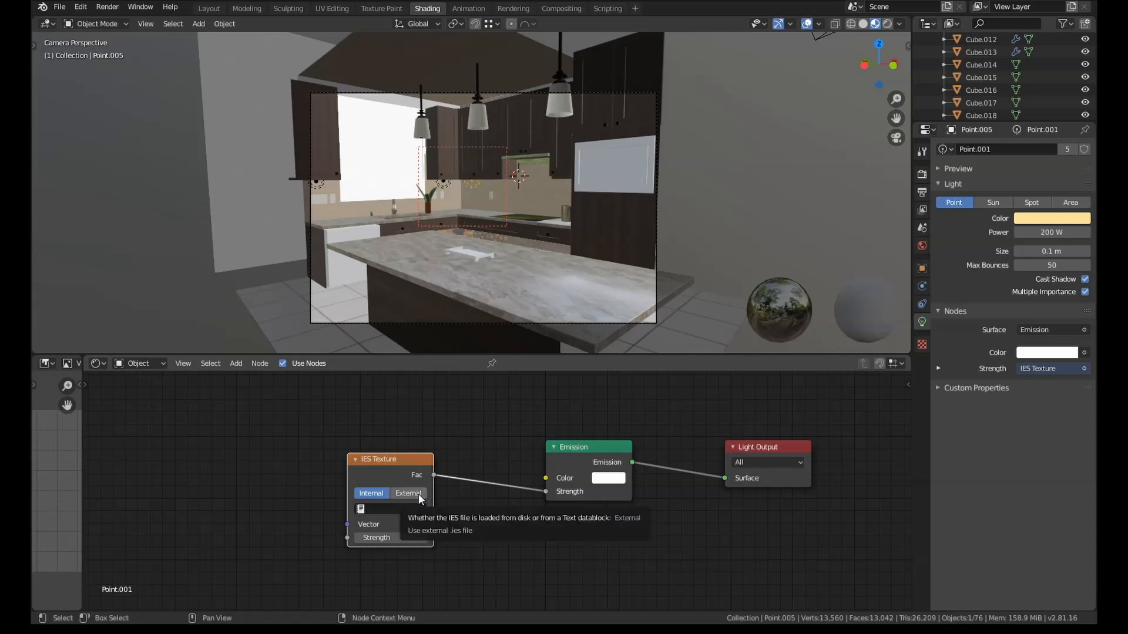
- Set the IES node to External and load LDN3CYL_27_15_AR_LSS.ies from IES light tests
left_click(408, 493)
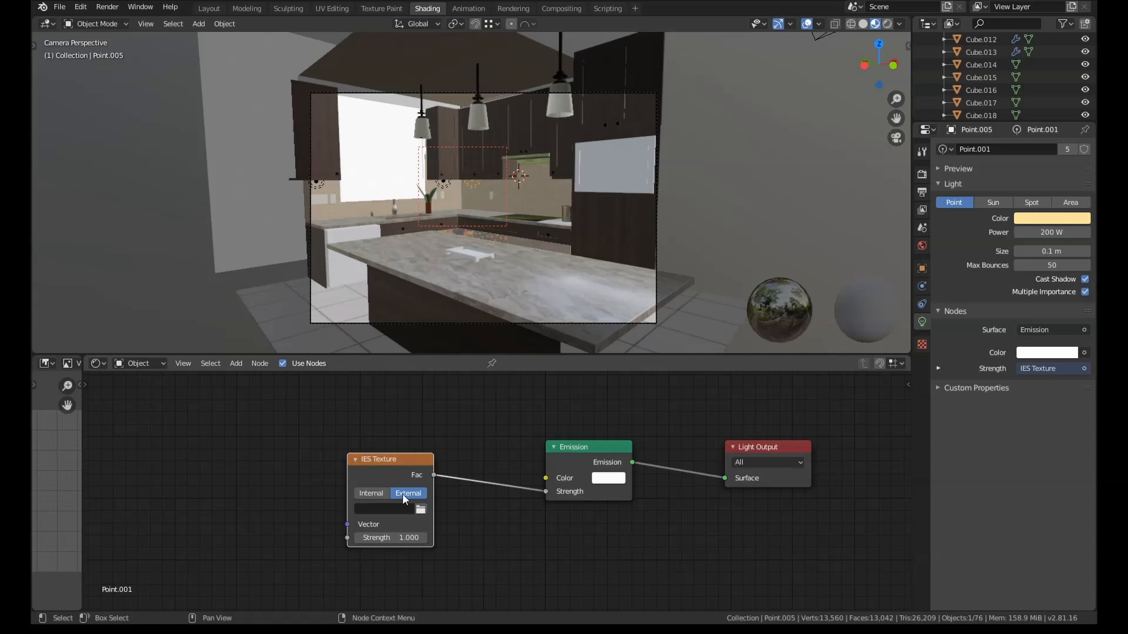
left_click(420, 510)
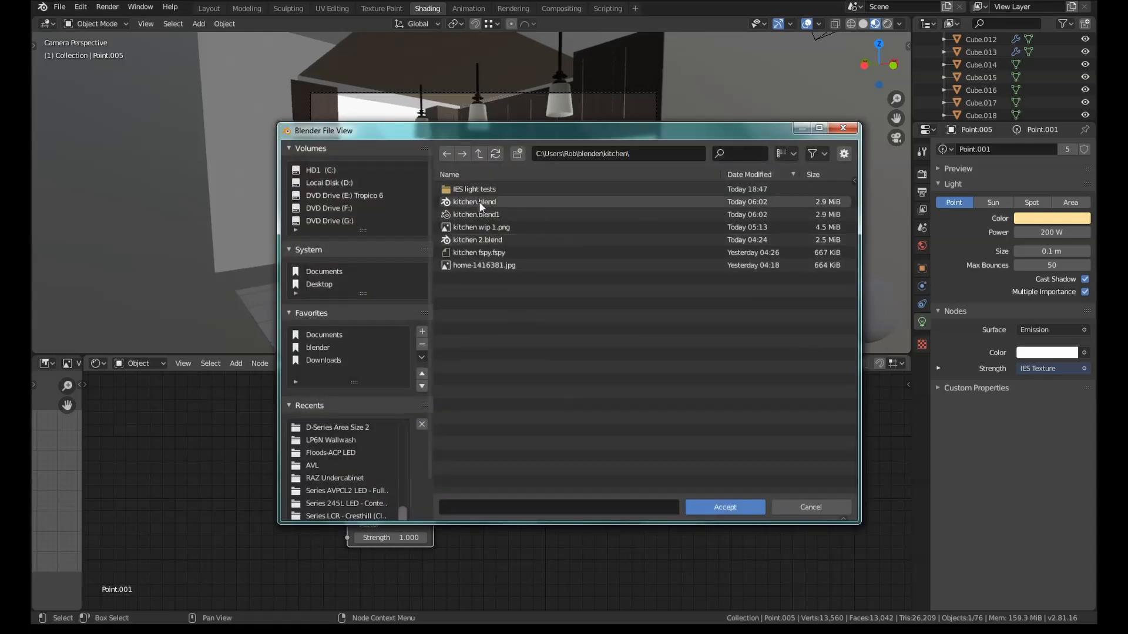
double_click(474, 189)
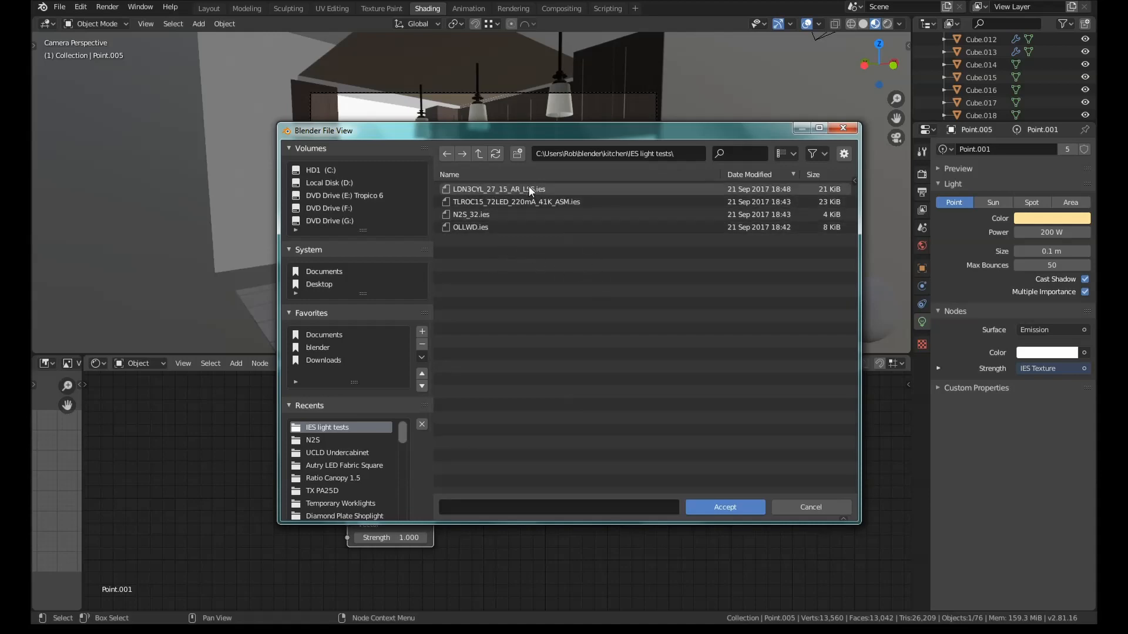
left_click(724, 507)
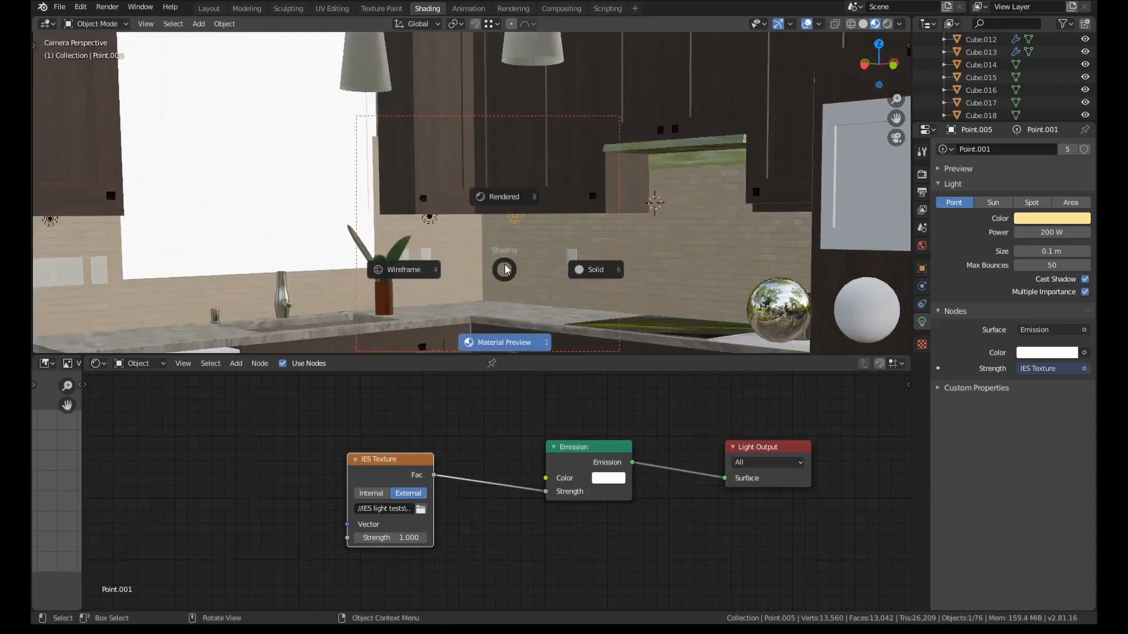
mouse_move(506, 201)
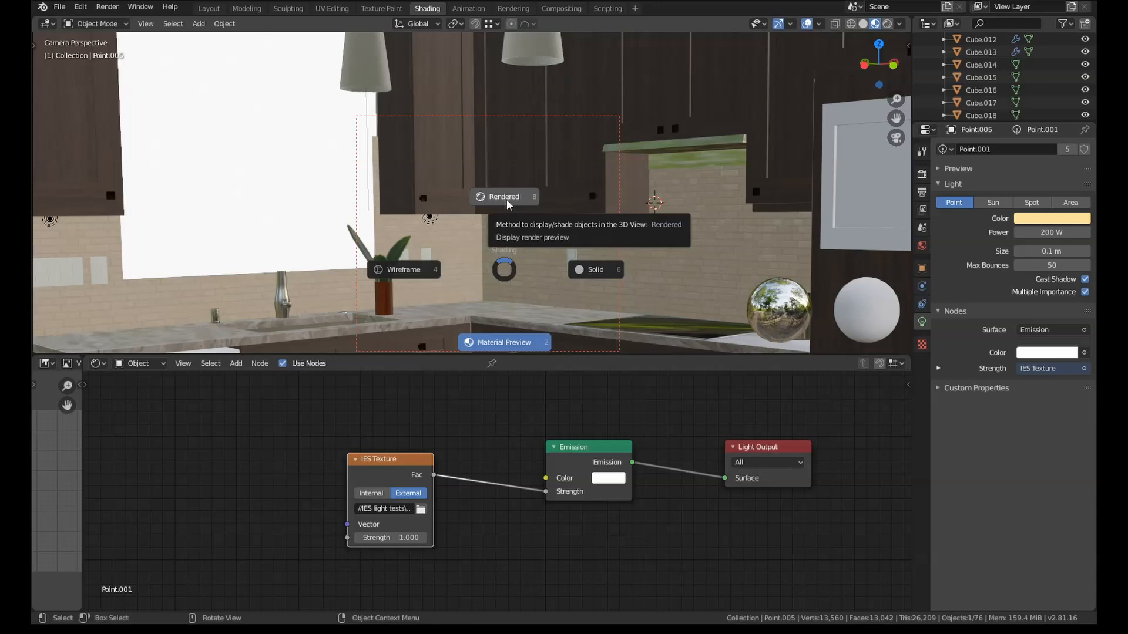
- Switch the viewport to Rendered shading to preview the IES light pools
left_click(503, 196)
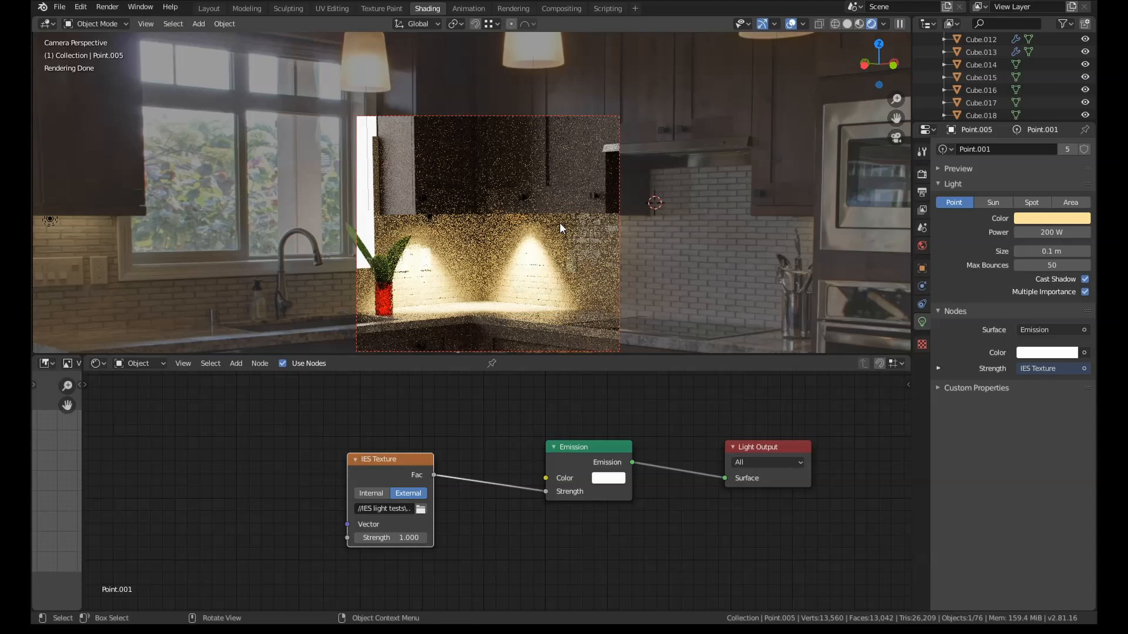
mouse_move(541, 264)
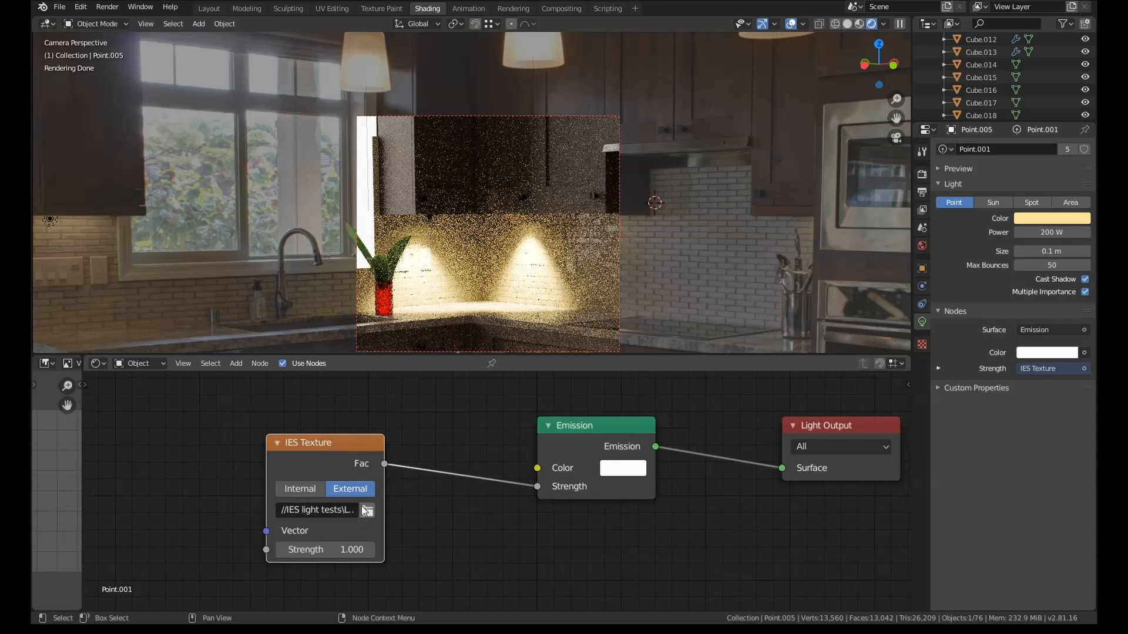
- Tint the emission pale blue and load the TLROC15_72LED_220mA_41K_ASM.ies profile
left_click(622, 468)
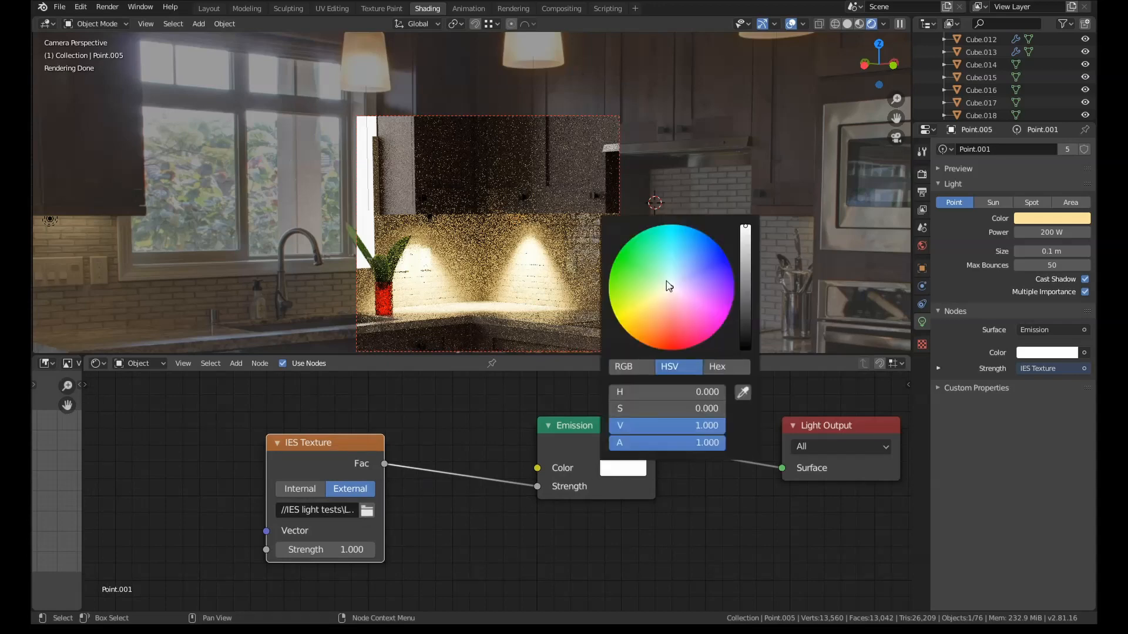
left_click(429, 437)
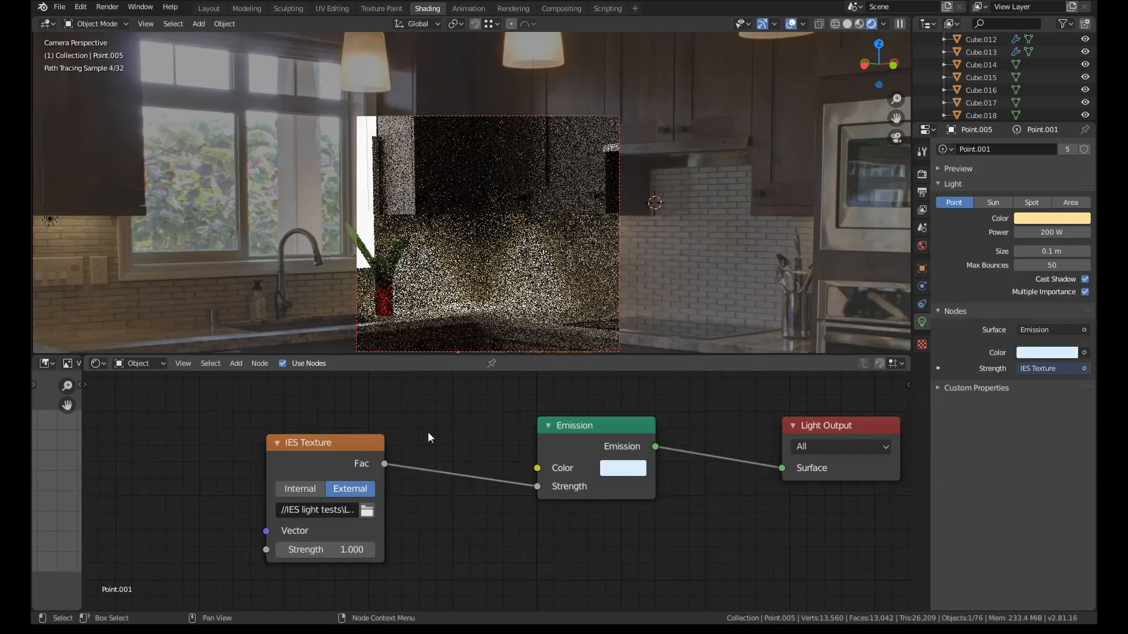
left_click(366, 510)
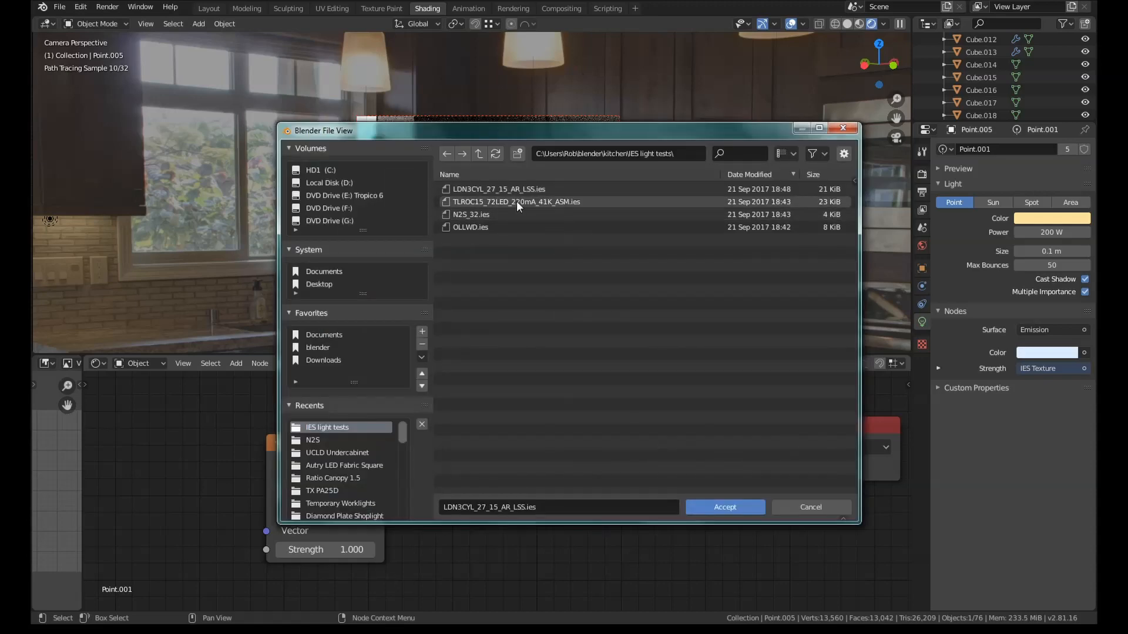
left_click(724, 507)
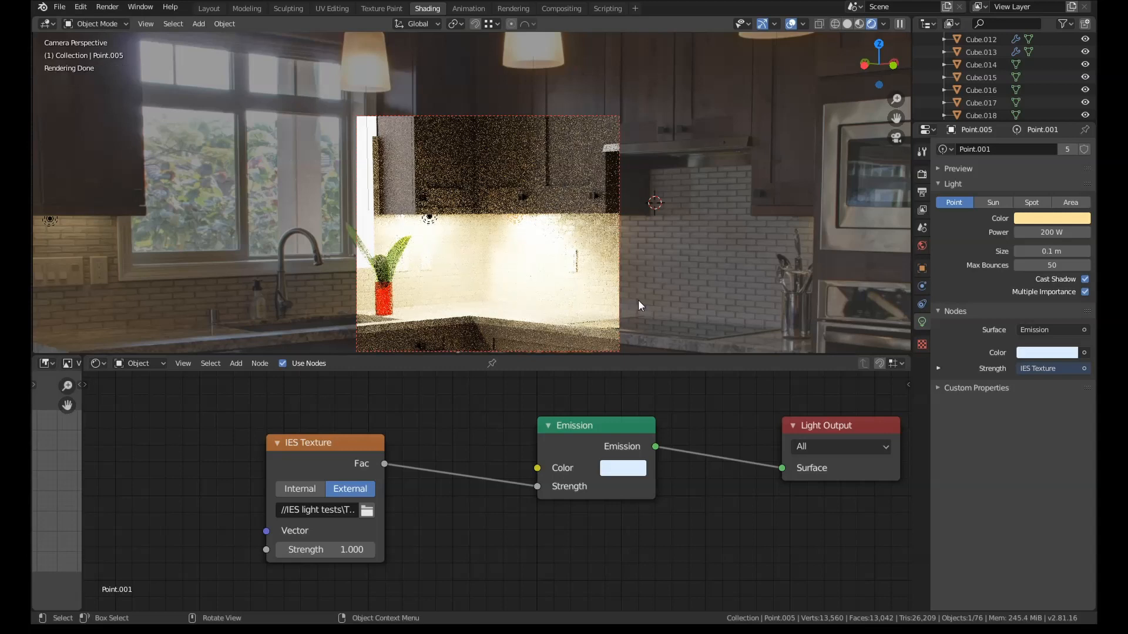
mouse_move(448, 264)
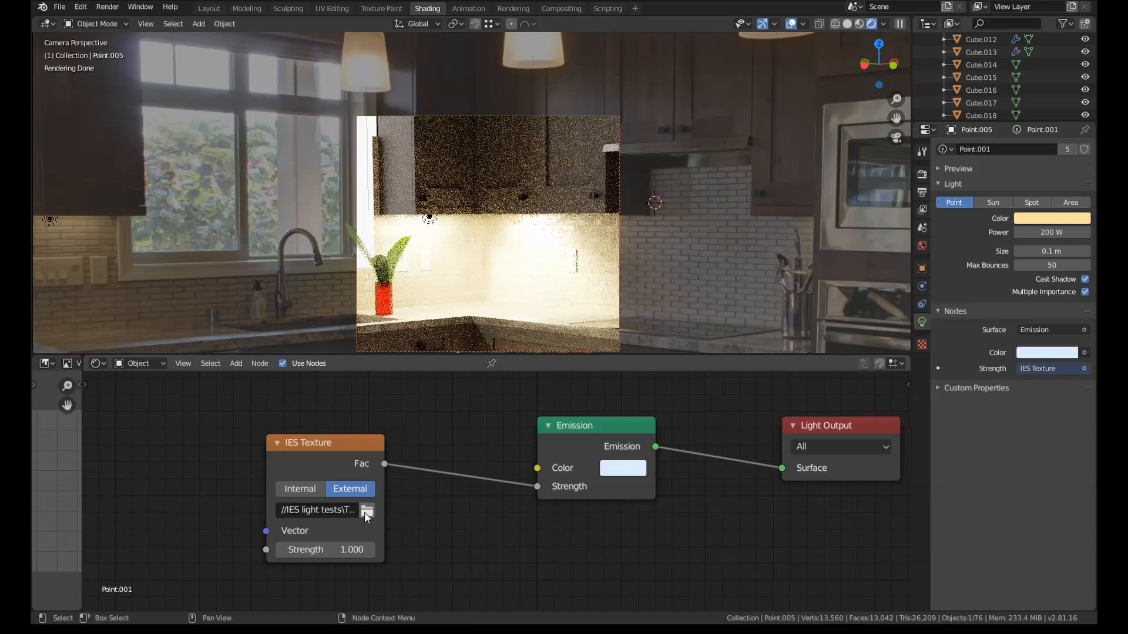
- Load the N25_32.ies profile and set IES Texture strength to 0.2
left_click(366, 513)
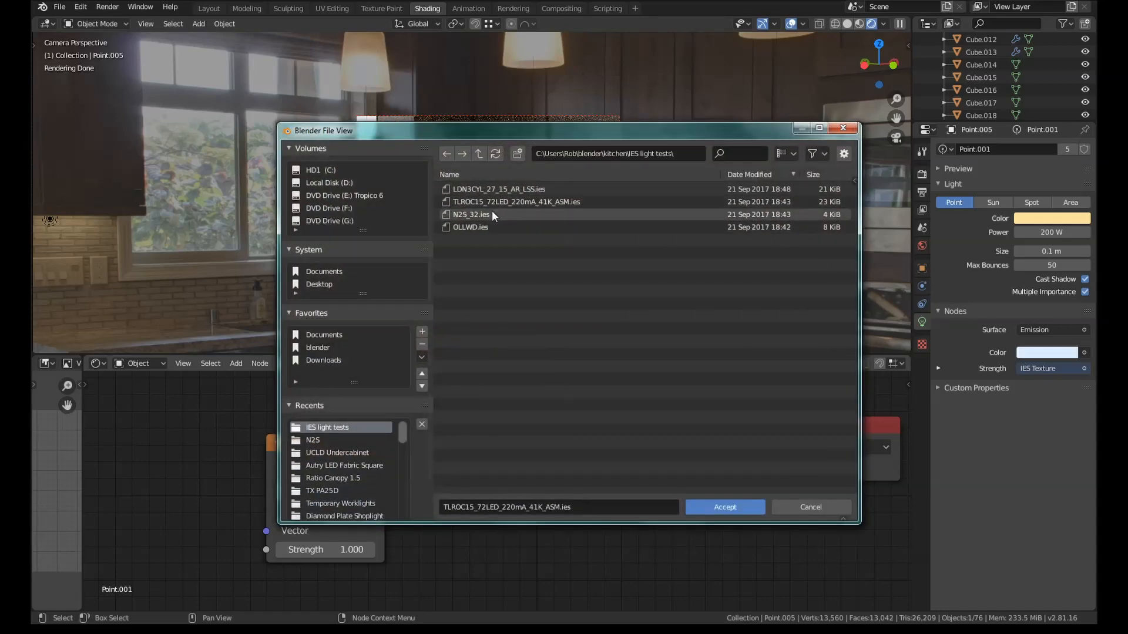
left_click(723, 506)
type(".2")
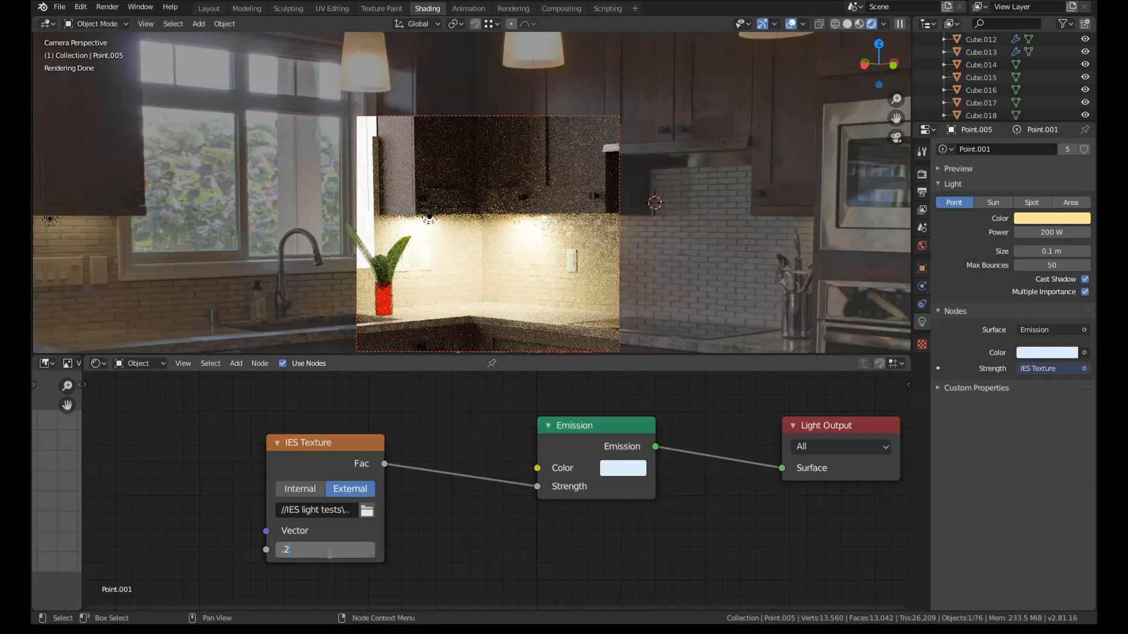
key("Return")
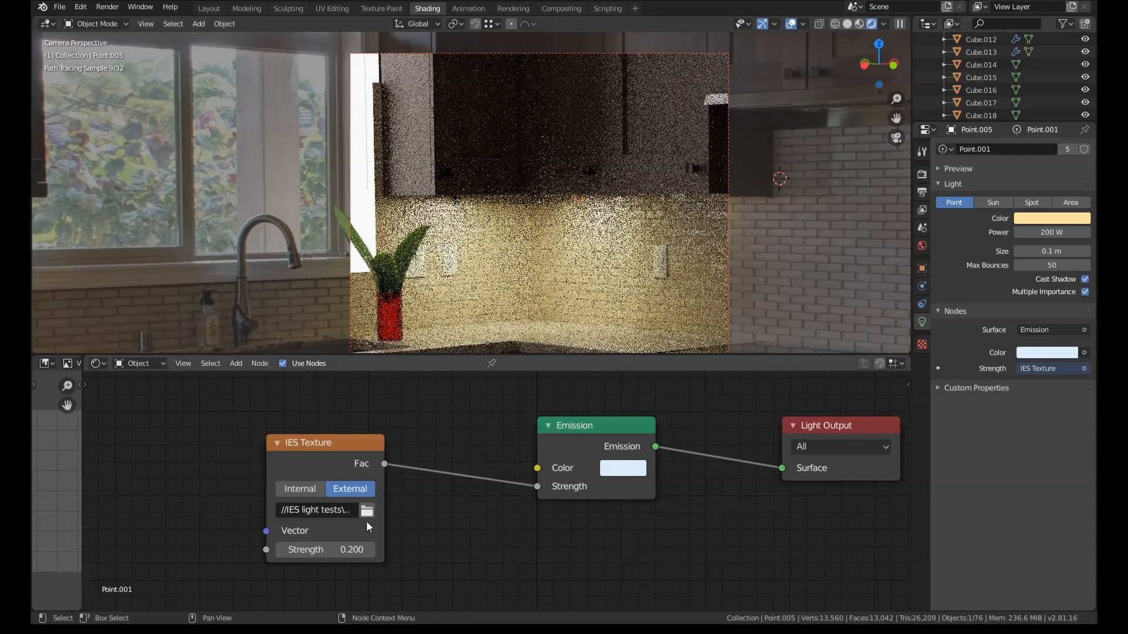
- Reload the N25_32.ies profile and begin re-entering the IES strength value
left_click(366, 510)
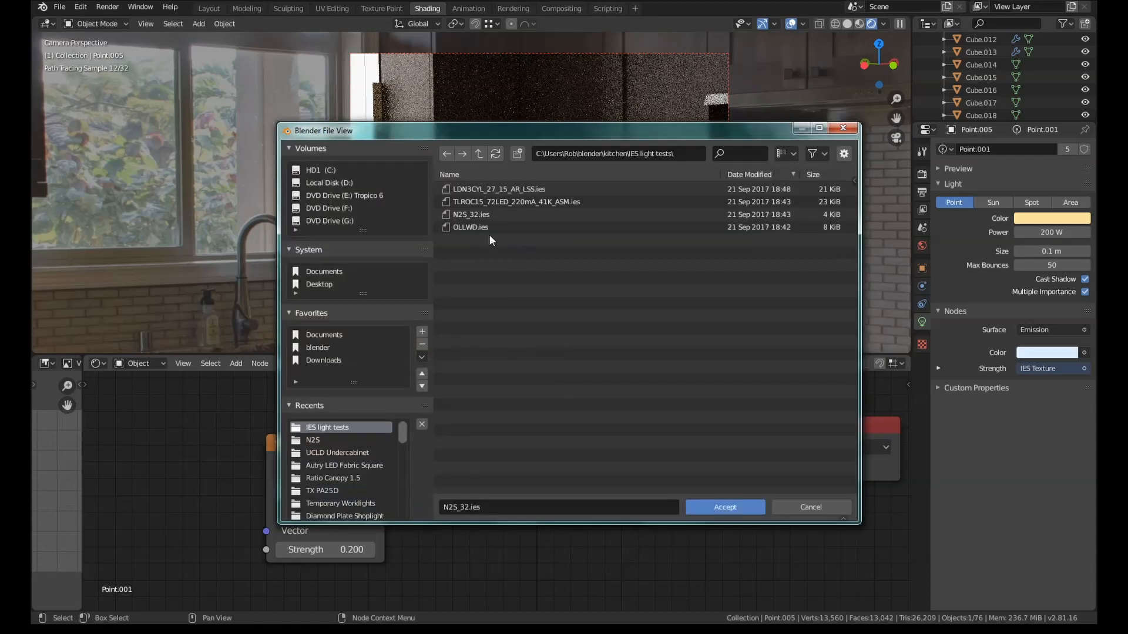
left_click(724, 507)
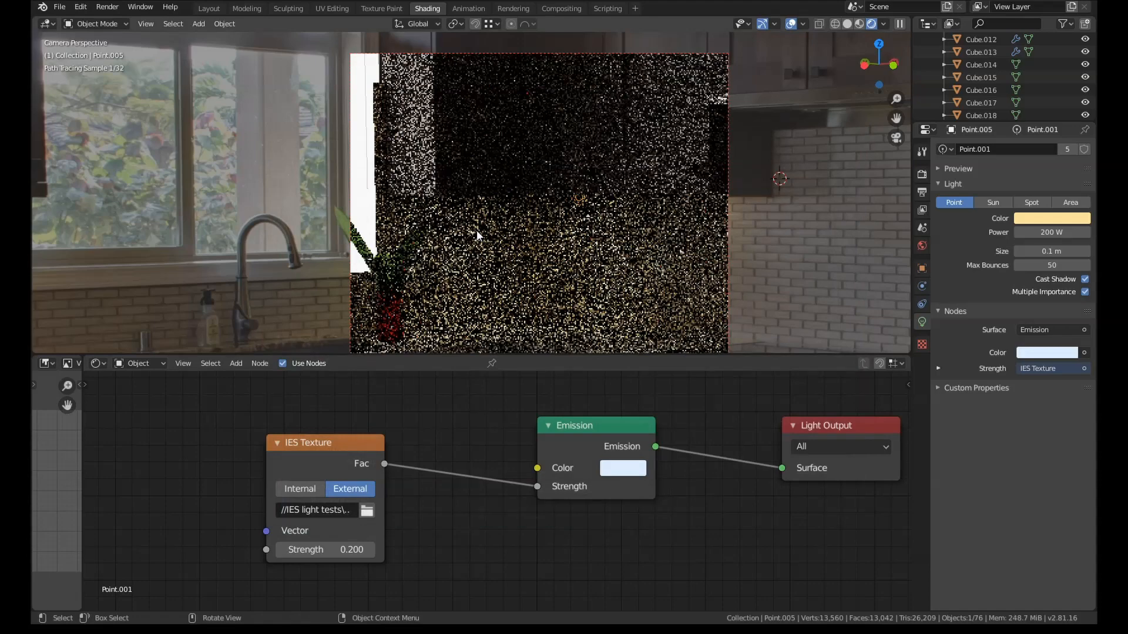
double_click(324, 550)
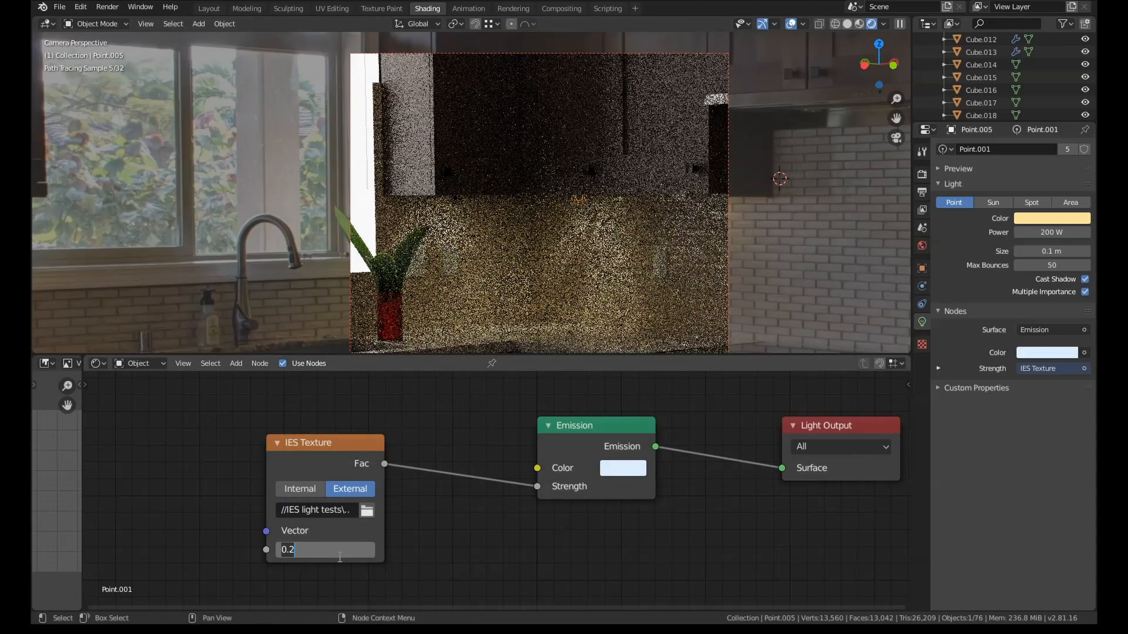